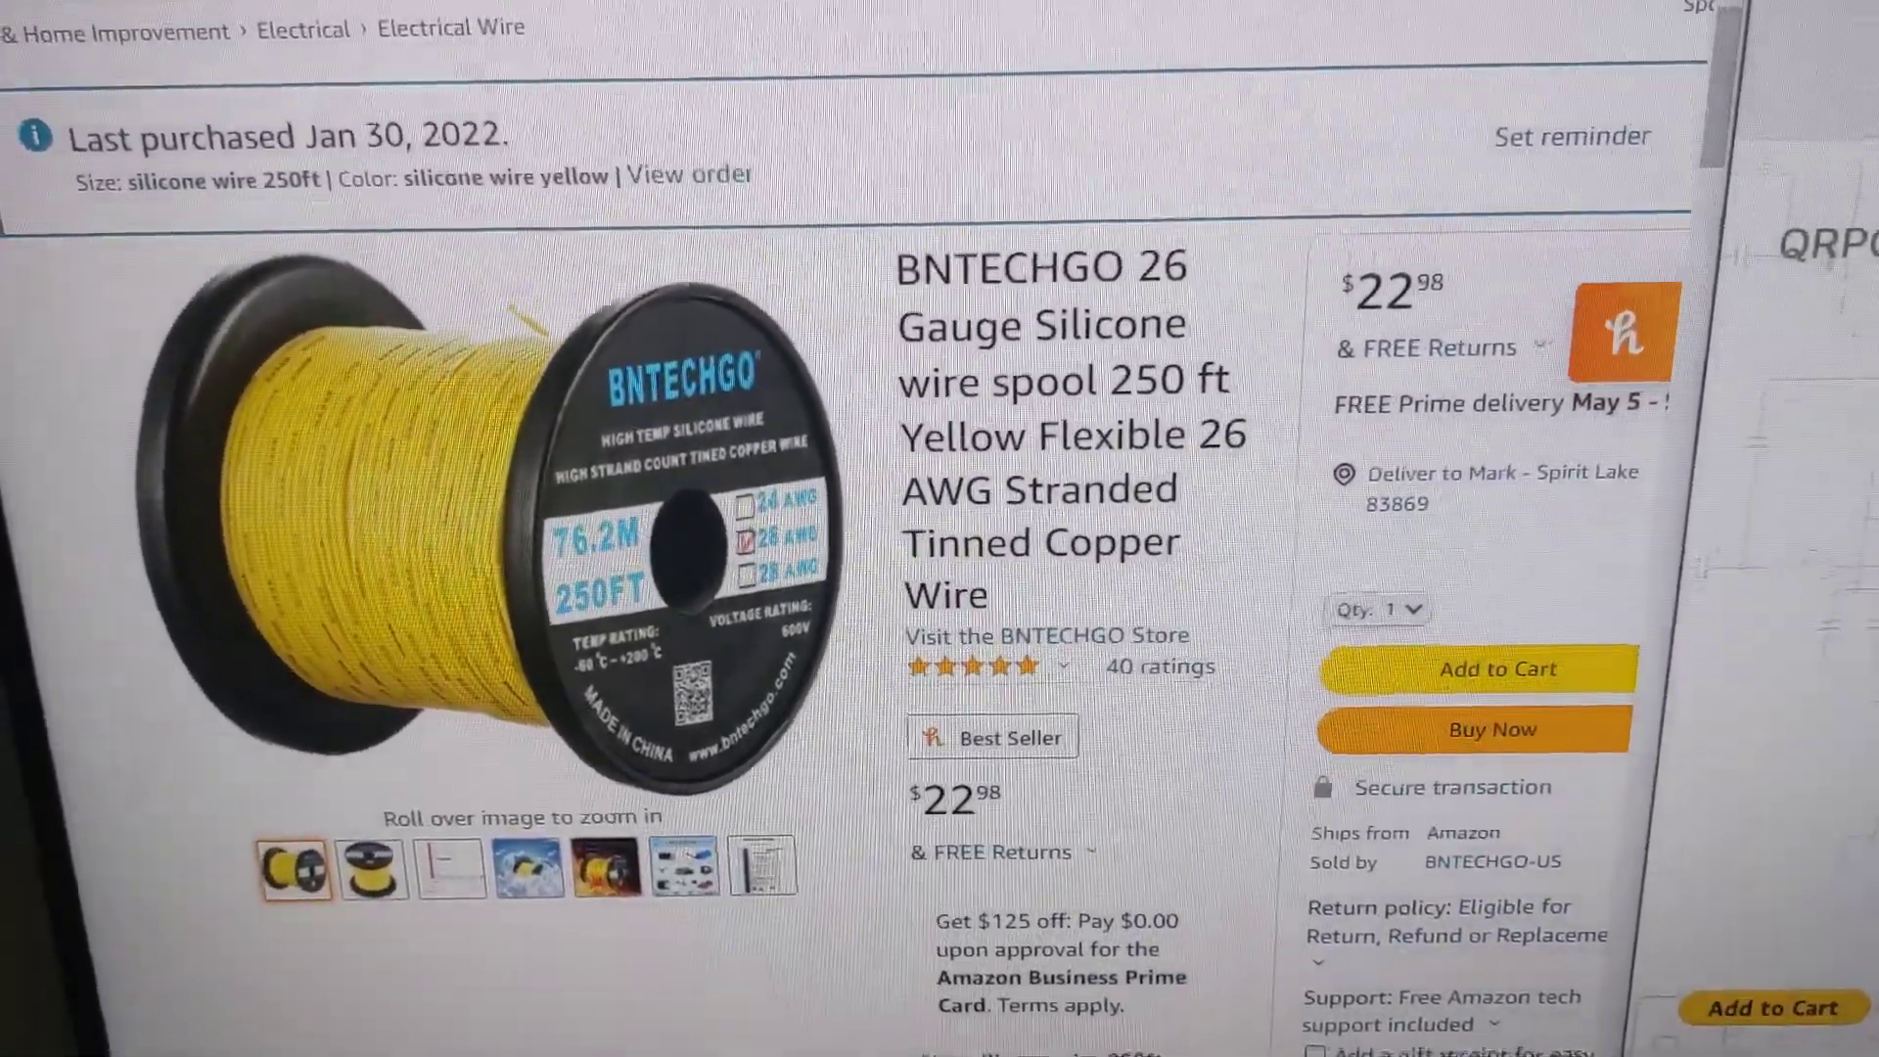
scroll("down", 3)
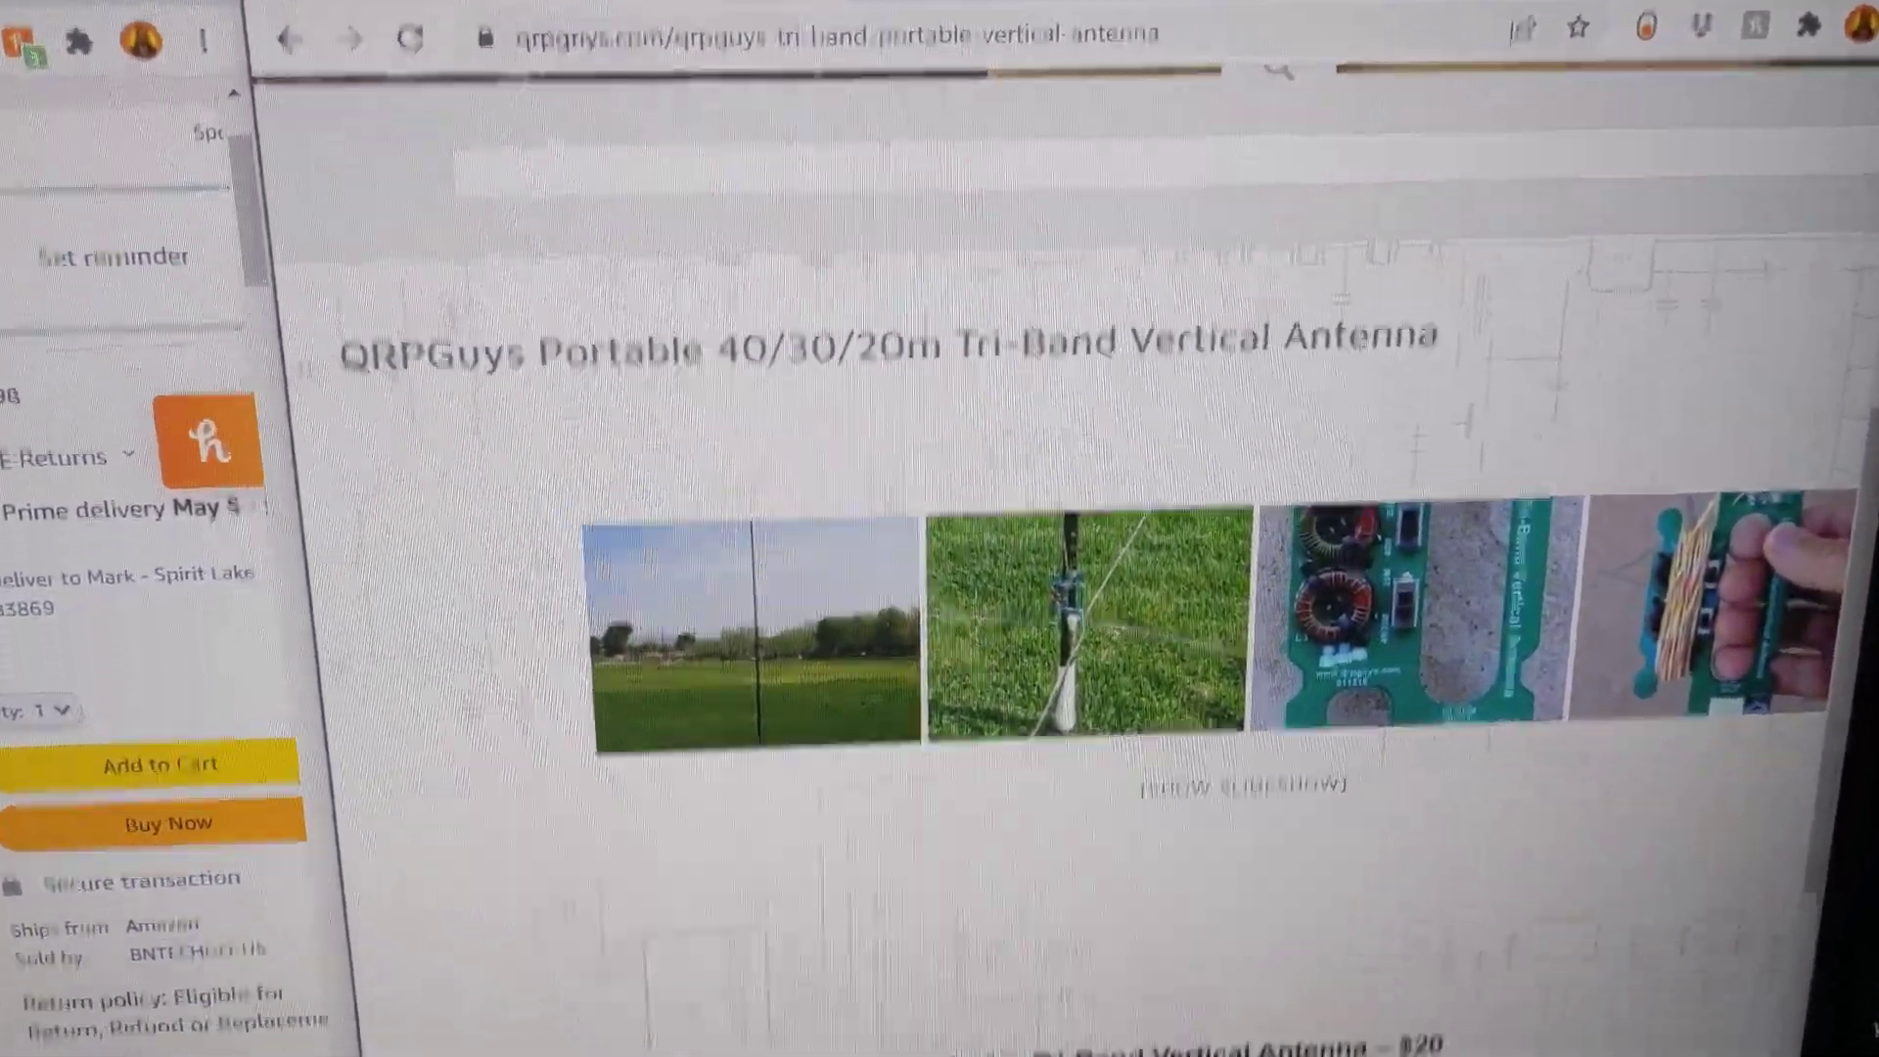
scroll("down", 3)
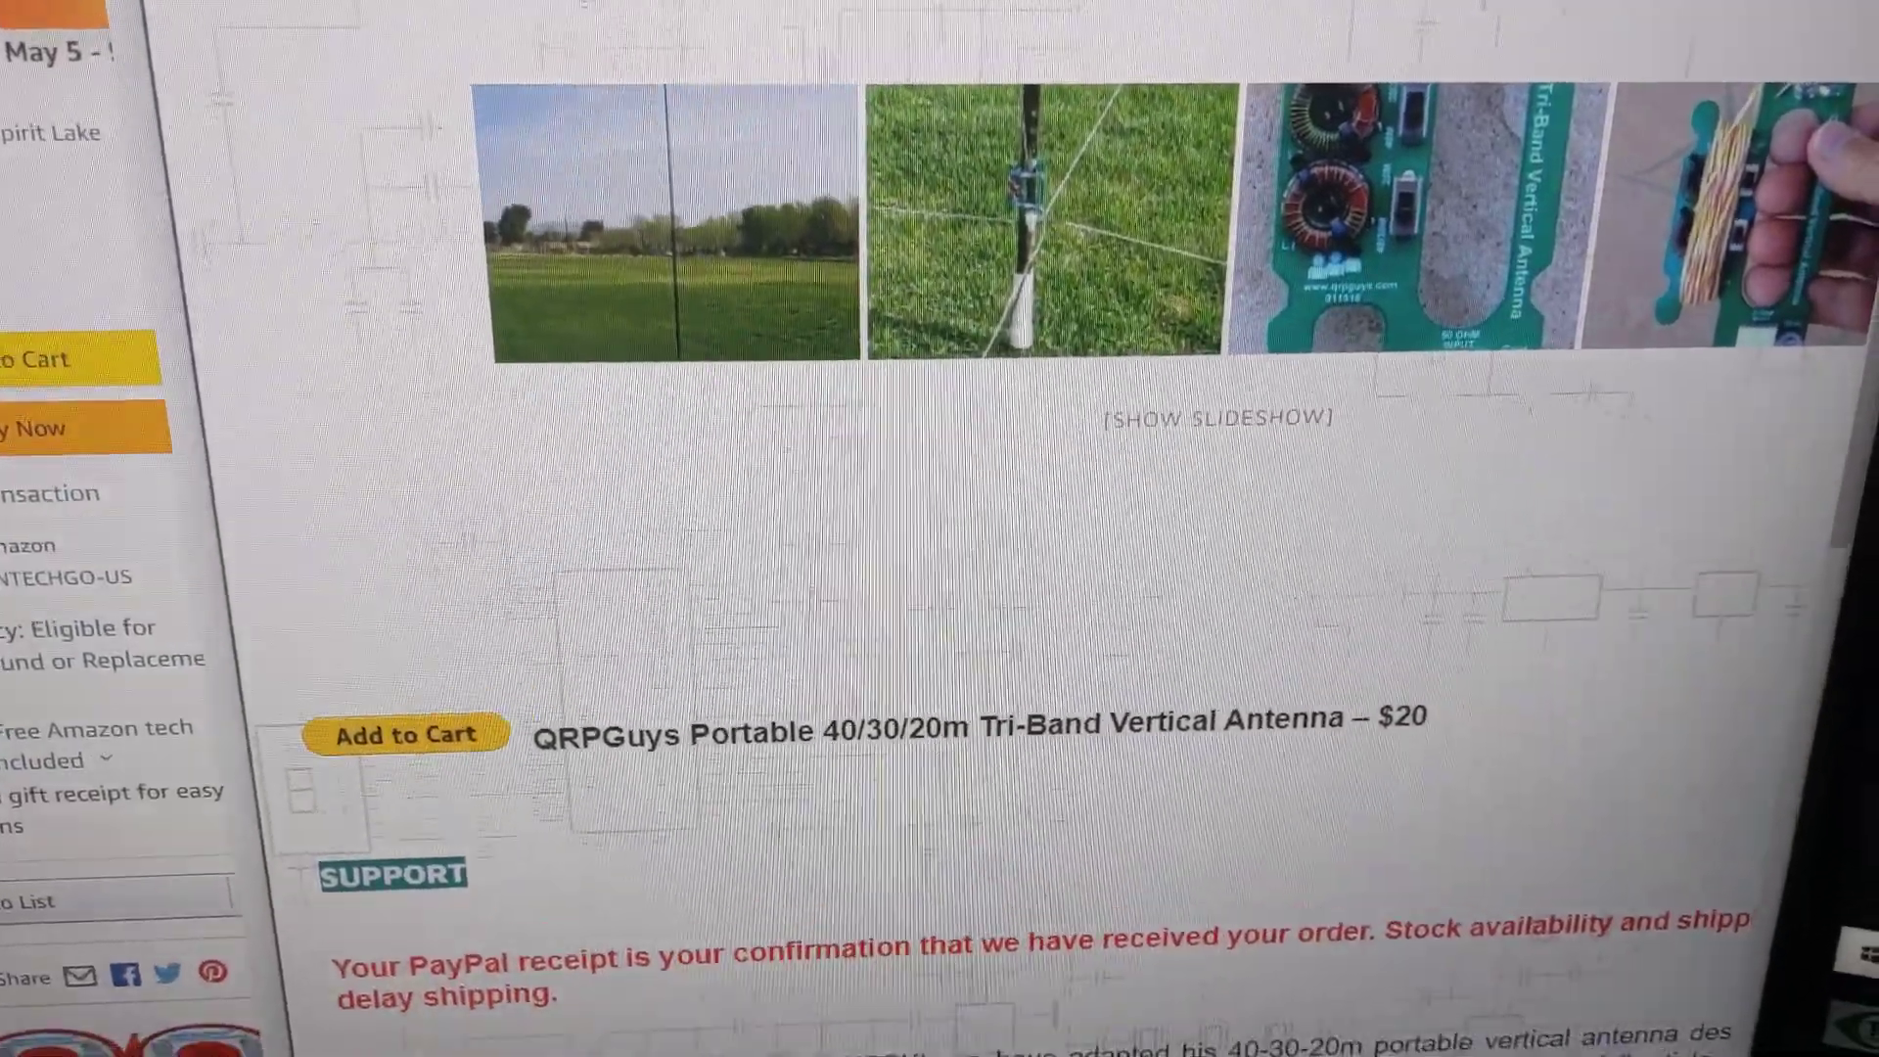
scroll("down", 3)
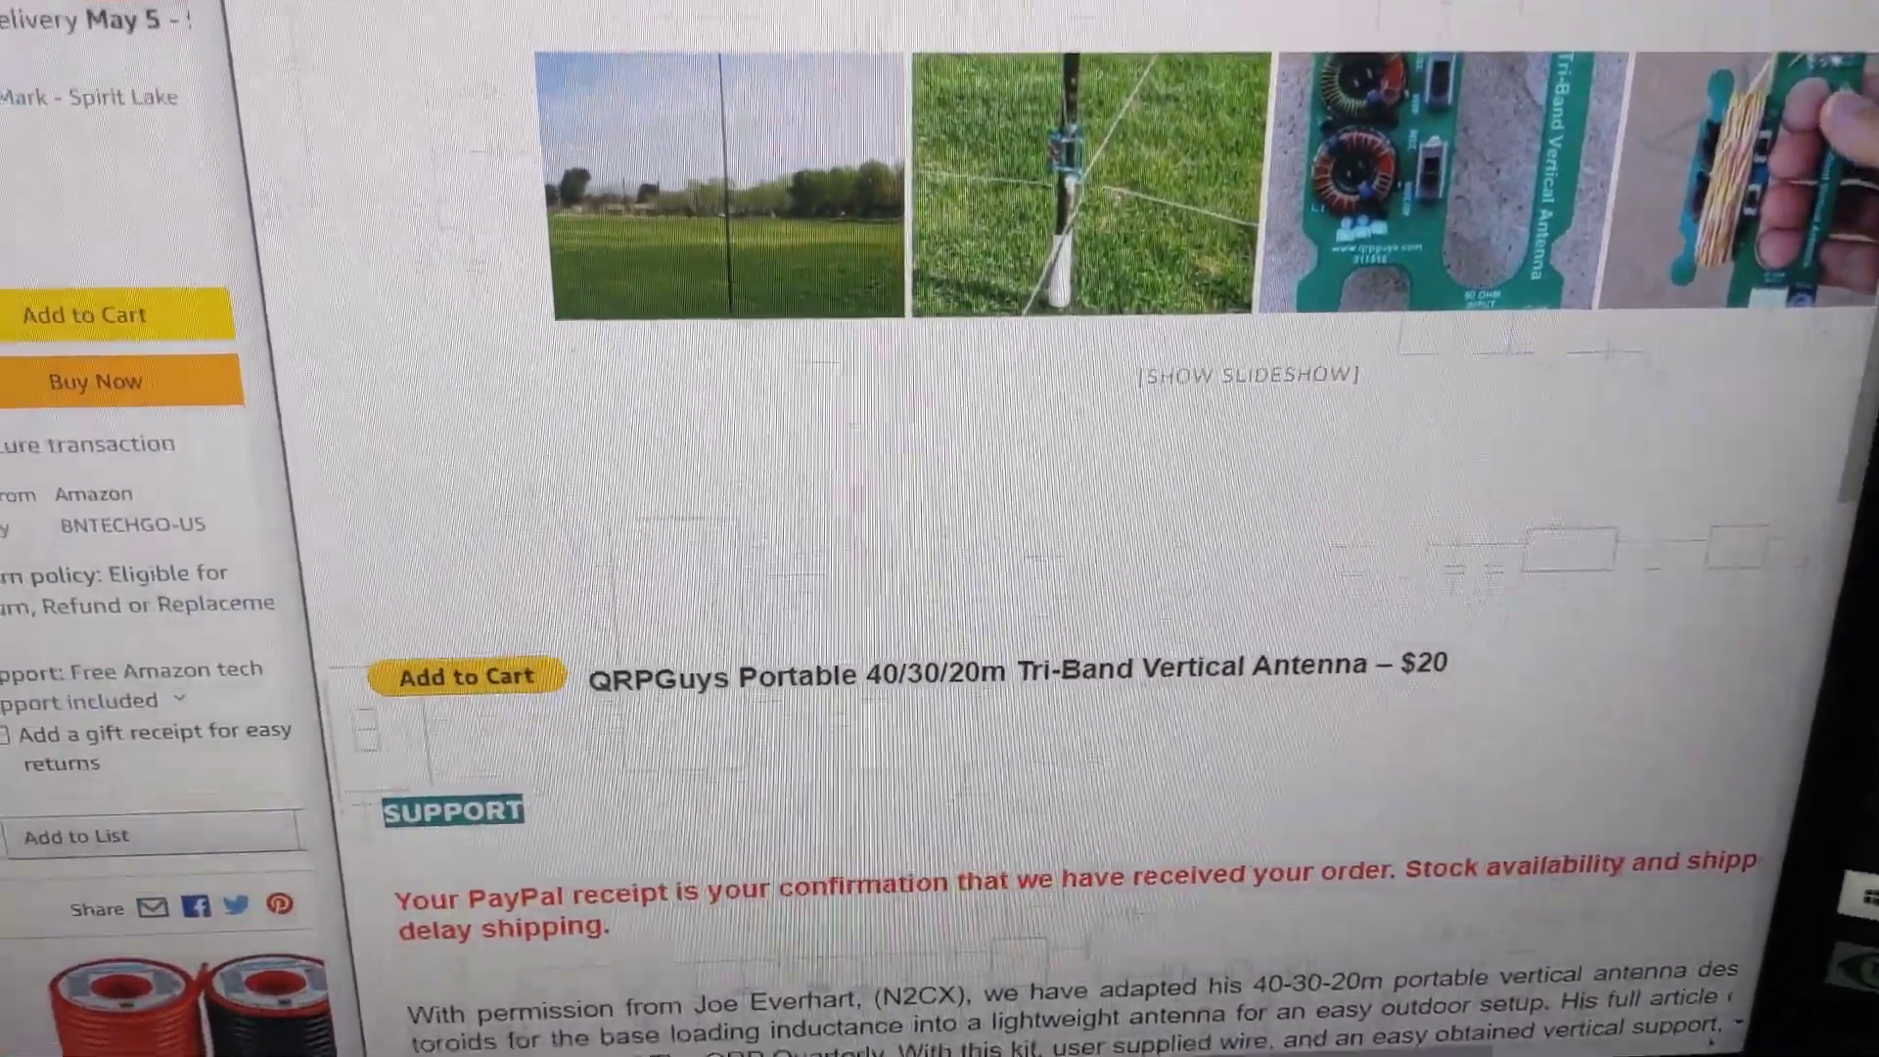